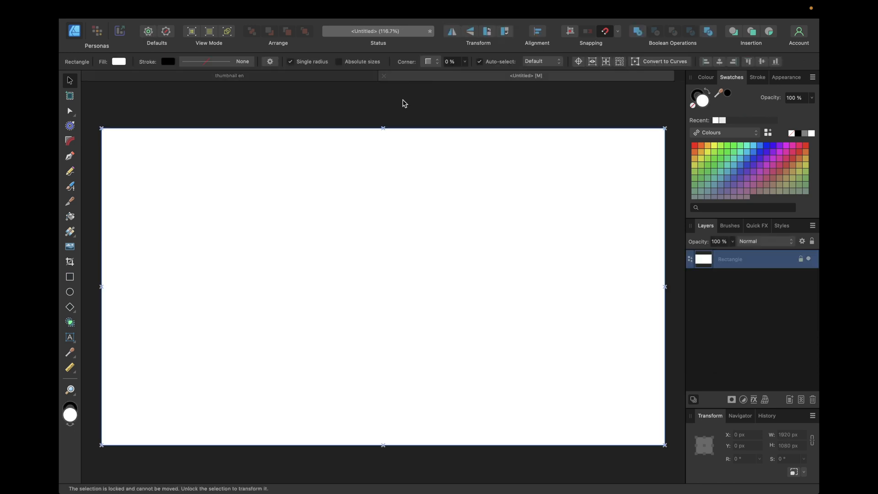
{"action": "mouse_move", "coordinate": [395, 110]}
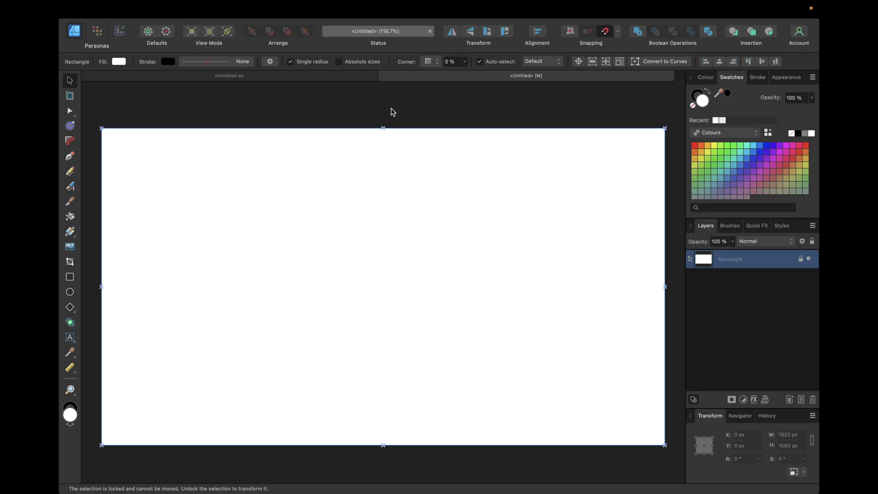
{"action": "mouse_move", "coordinate": [332, 177]}
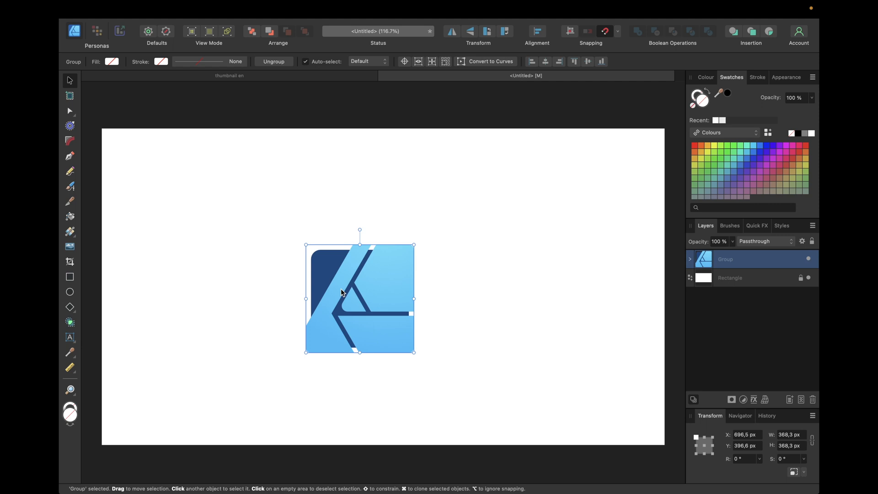
{"action": "mouse_move", "coordinate": [761, 343]}
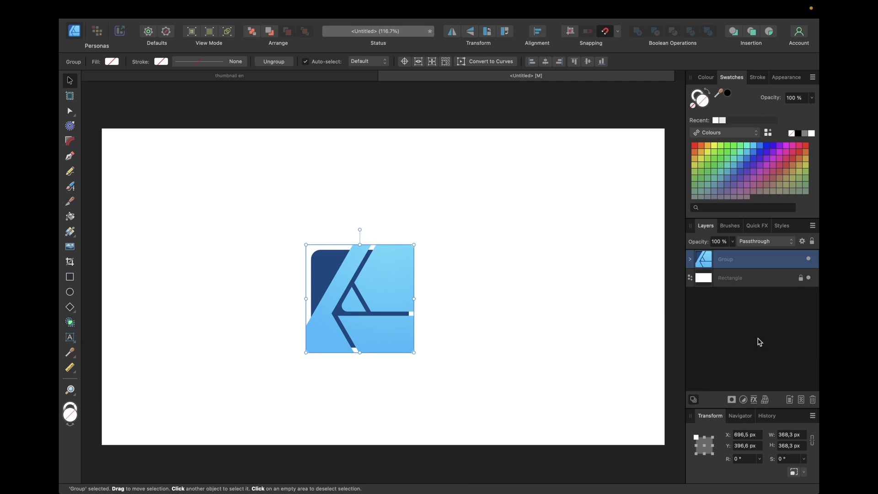
{"action": "mouse_move", "coordinate": [766, 400]}
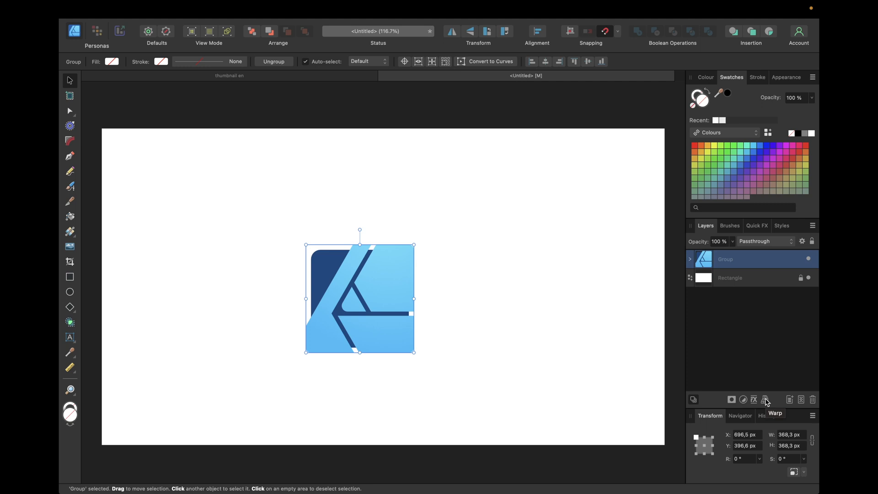
- Apply a Perspective warp to the logo, turning it into a warp group
{"action": "left_click", "coordinate": [765, 399]}
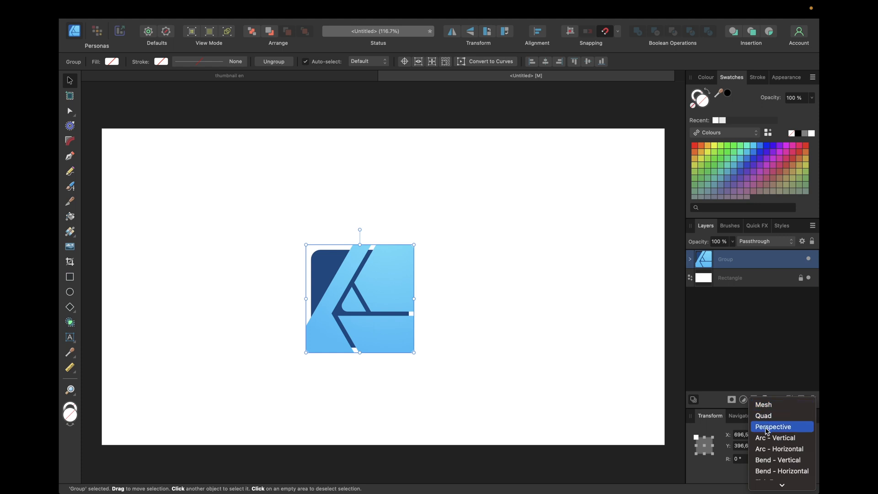
{"action": "left_click", "coordinate": [774, 426]}
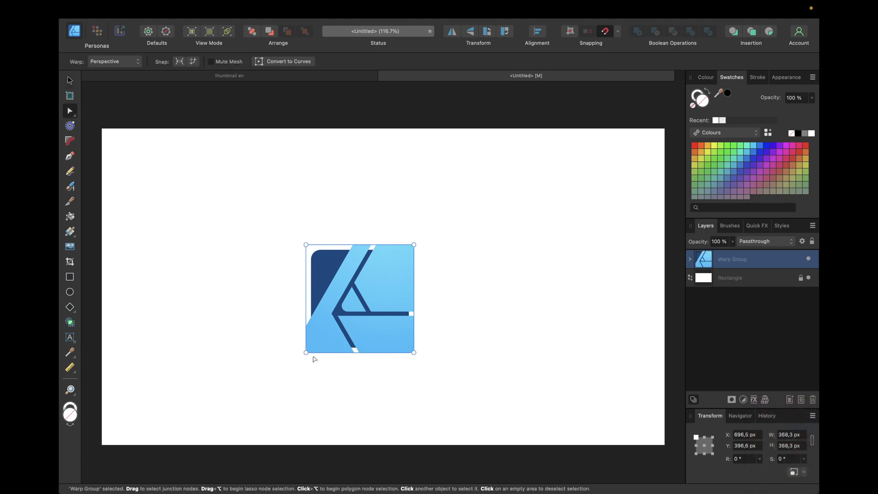
{"action": "mouse_move", "coordinate": [290, 343]}
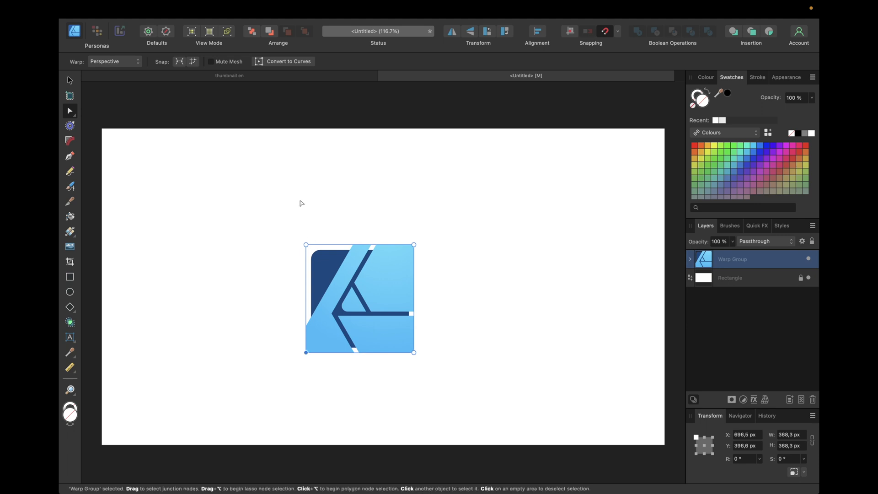
{"action": "mouse_move", "coordinate": [312, 364]}
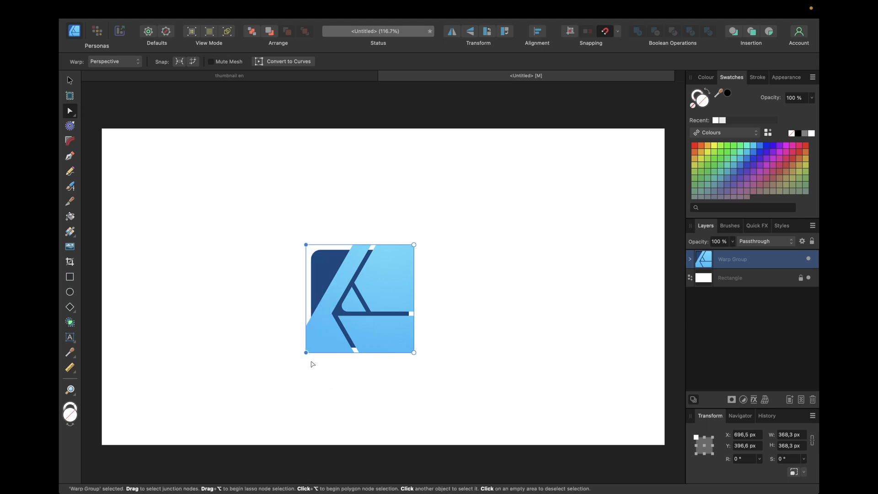
{"action": "mouse_move", "coordinate": [306, 355]}
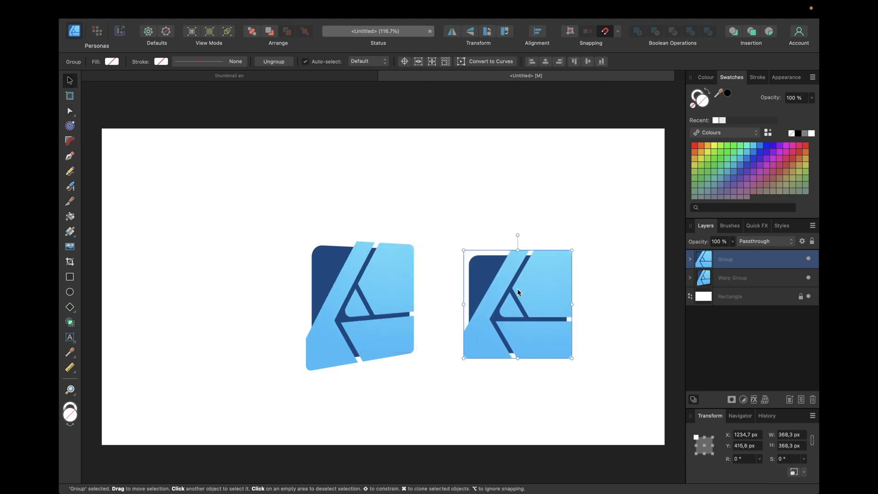
- Give the second logo copy a Perspective warp and deselect everything
{"action": "left_click", "coordinate": [764, 400]}
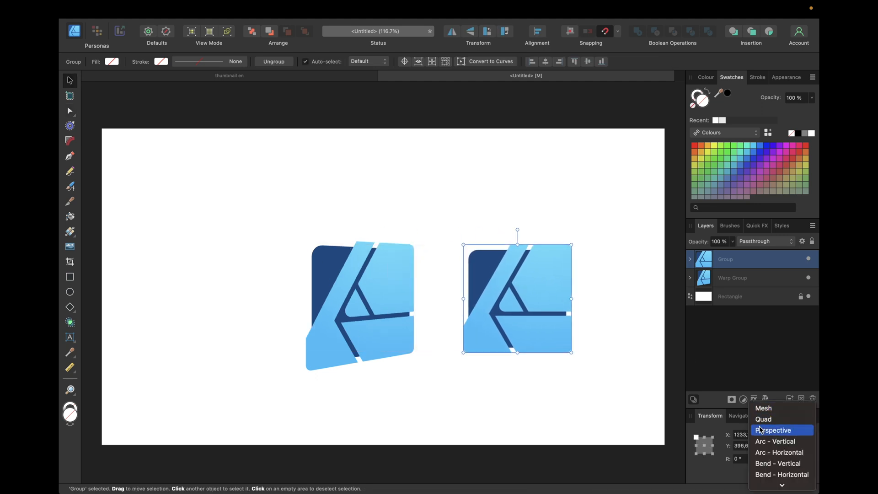
{"action": "left_click", "coordinate": [774, 430]}
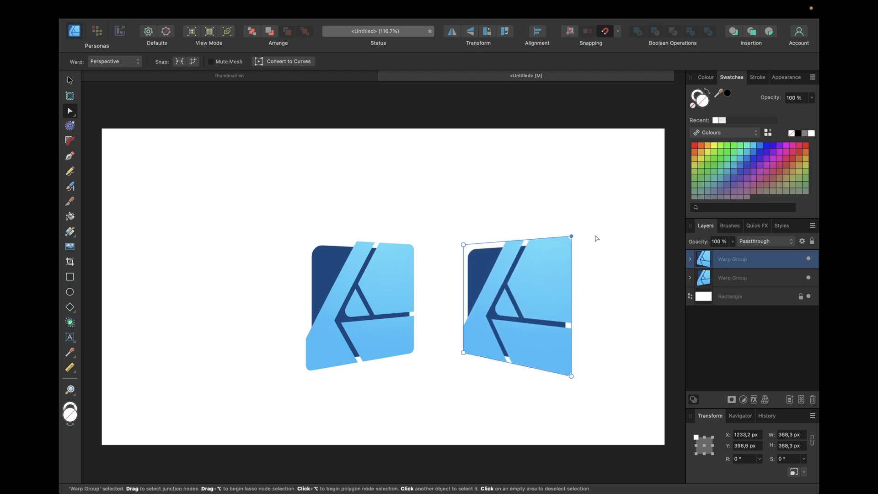
{"action": "left_click", "coordinate": [69, 82]}
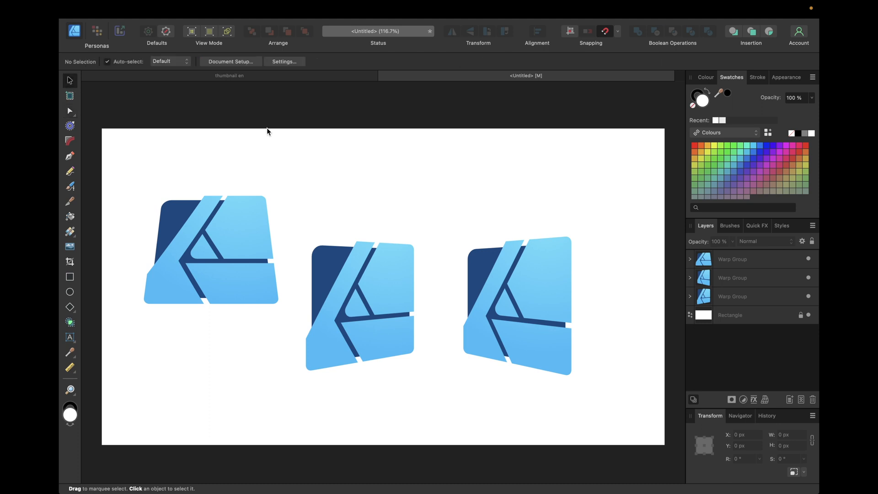
- Add an Outer Shadow to the right-hand tilted logo via Quick FX (radius 20.9 px, offset 26.7 px)
{"action": "left_click", "coordinate": [517, 268]}
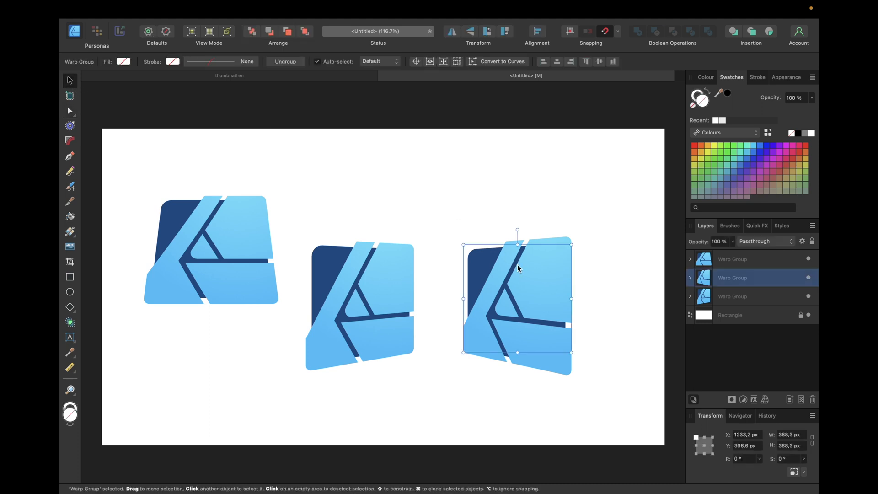
{"action": "mouse_move", "coordinate": [413, 293]}
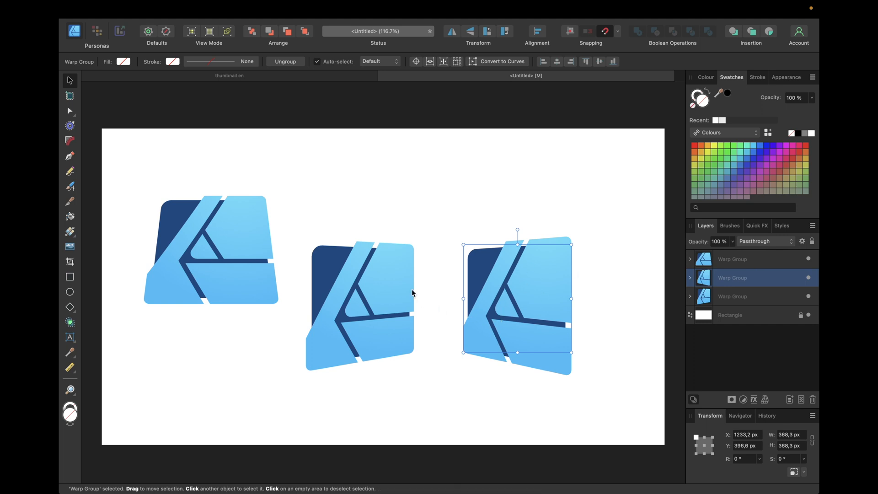
{"action": "mouse_move", "coordinate": [755, 228]}
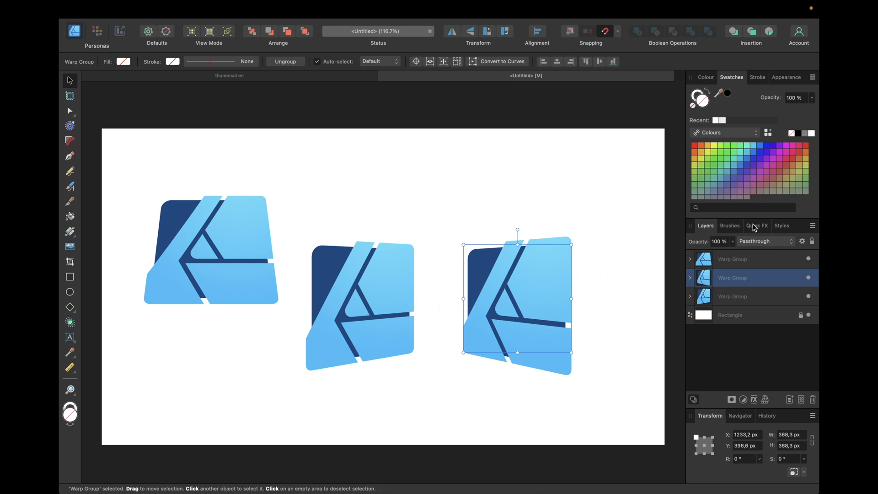
{"action": "left_click", "coordinate": [756, 225]}
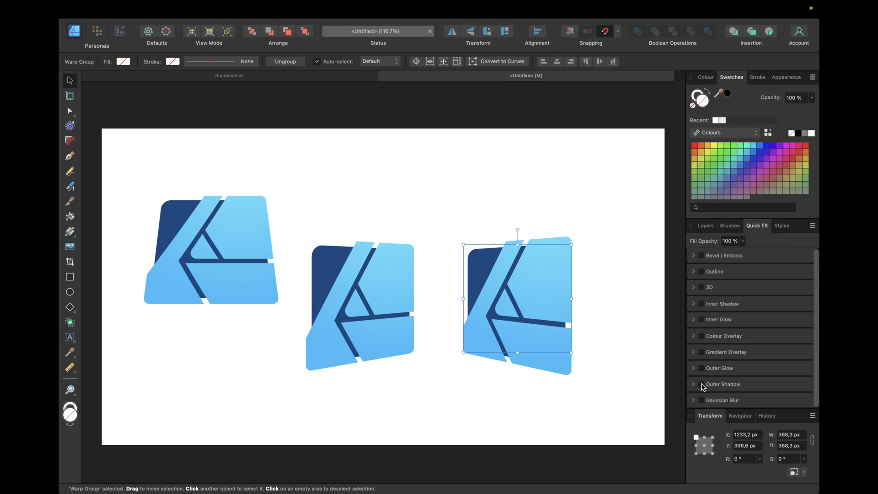
{"action": "left_click", "coordinate": [700, 384]}
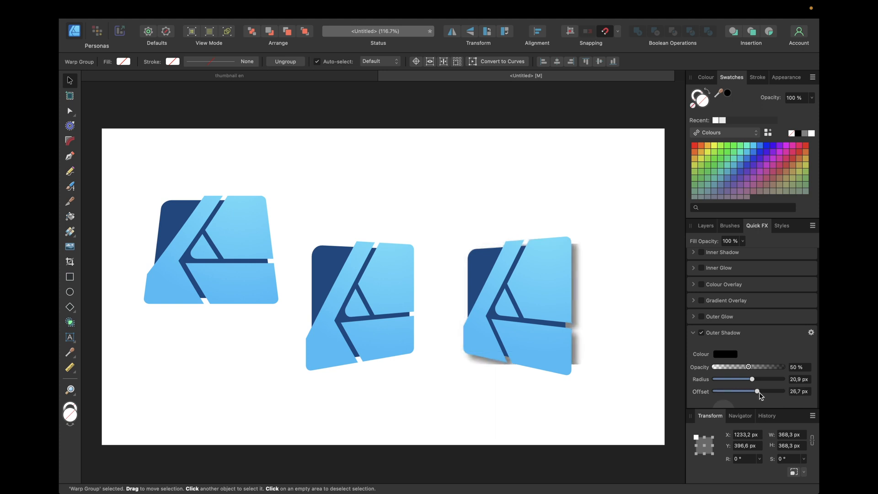
{"action": "left_click", "coordinate": [517, 306]}
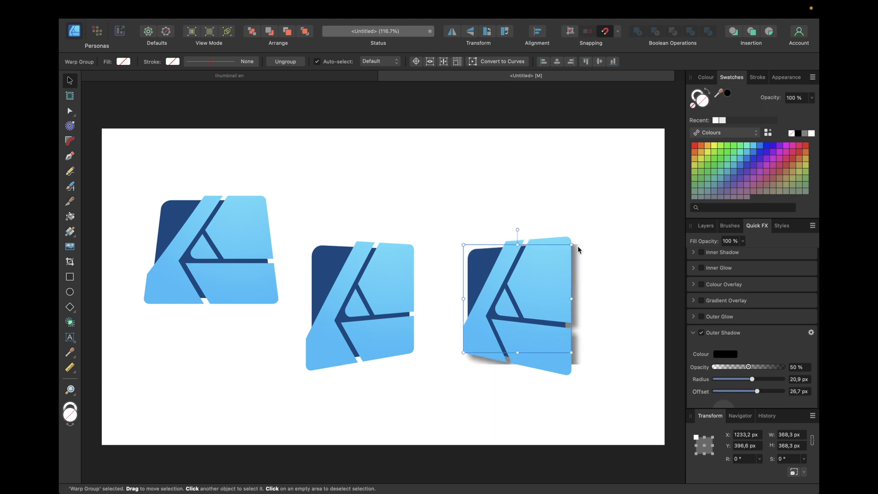
{"action": "mouse_move", "coordinate": [487, 333]}
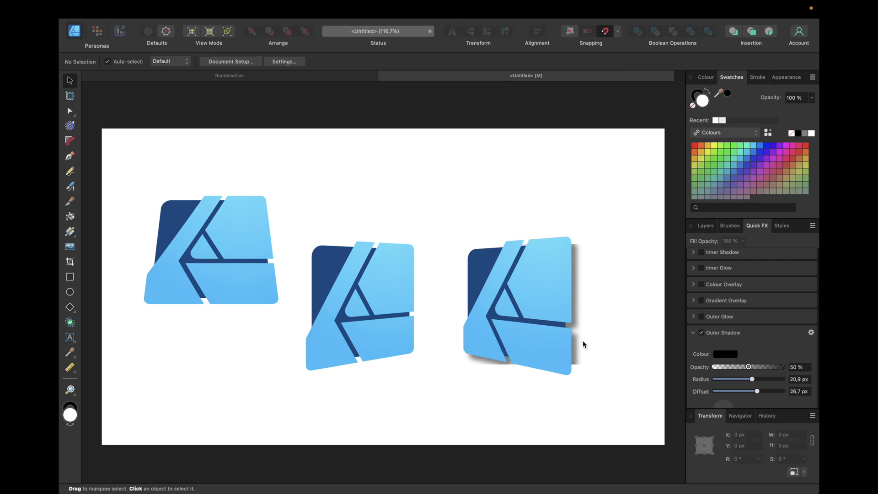
- Select the right-hand logo copy in Layers and switch off its Outer Shadow
{"action": "left_click", "coordinate": [706, 225]}
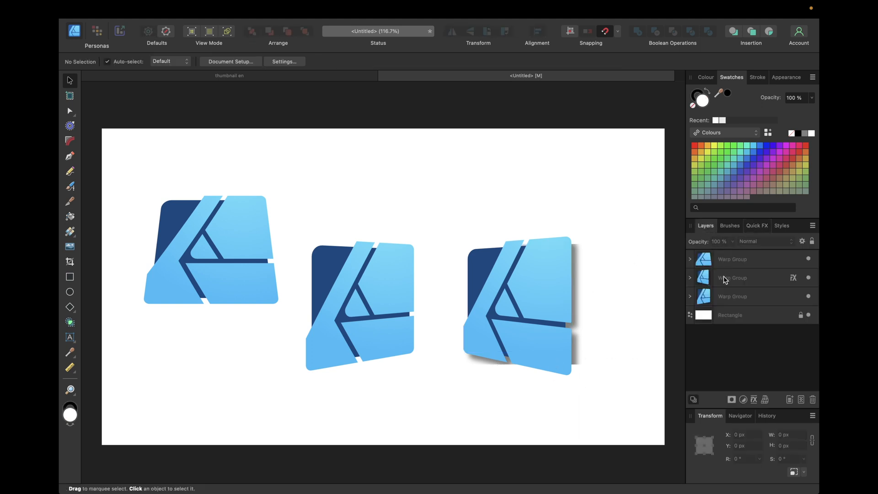
{"action": "left_click", "coordinate": [515, 302]}
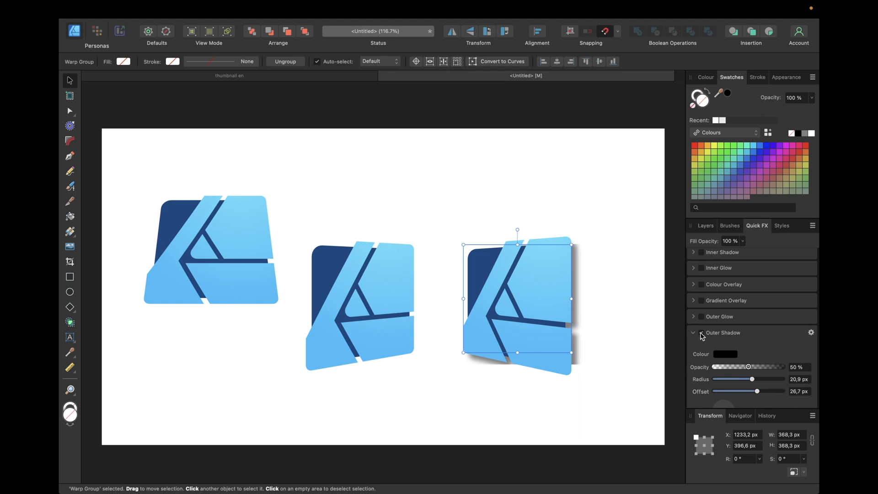
{"action": "left_click", "coordinate": [705, 225]}
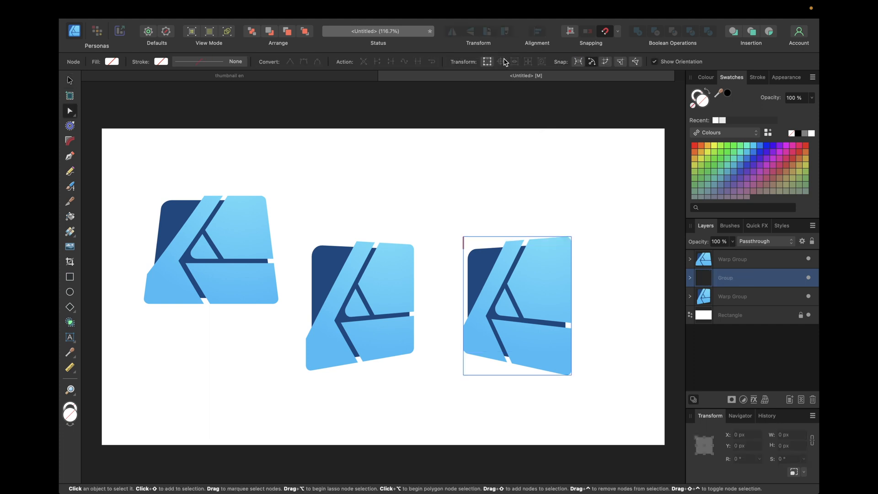
- Give the converted right-hand logo a tighter Outer Shadow with 3.3 px radius and 20.1 px offset
{"action": "left_click", "coordinate": [757, 225]}
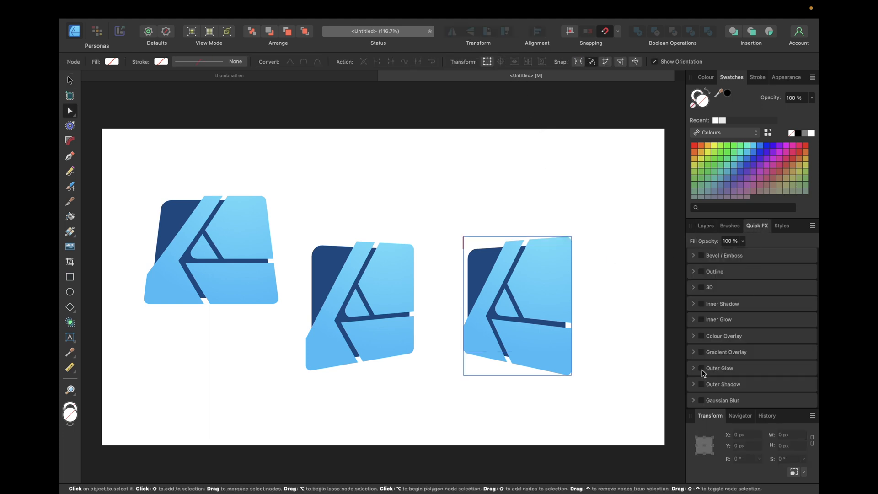
{"action": "mouse_move", "coordinate": [703, 384]}
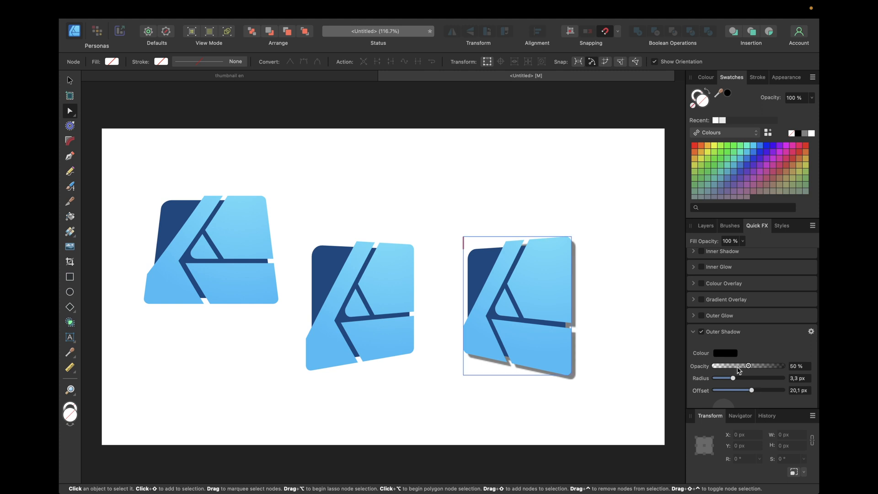
{"action": "mouse_move", "coordinate": [729, 333]}
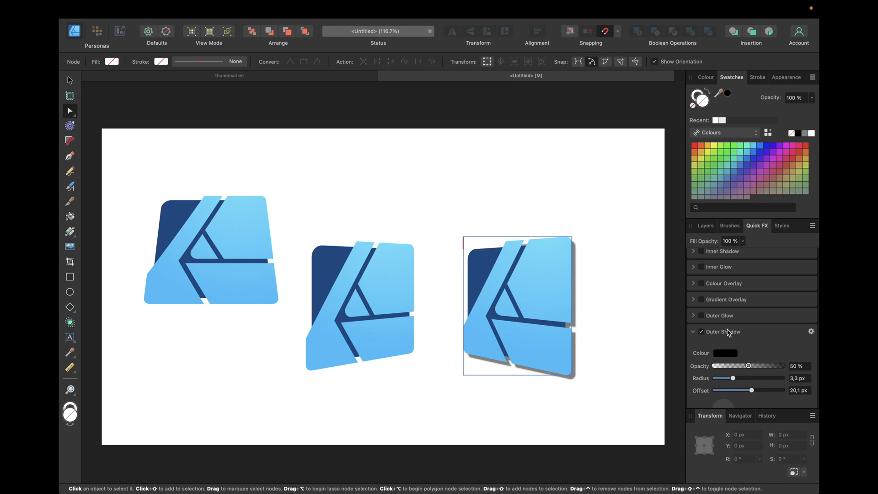
{"action": "left_click", "coordinate": [705, 225]}
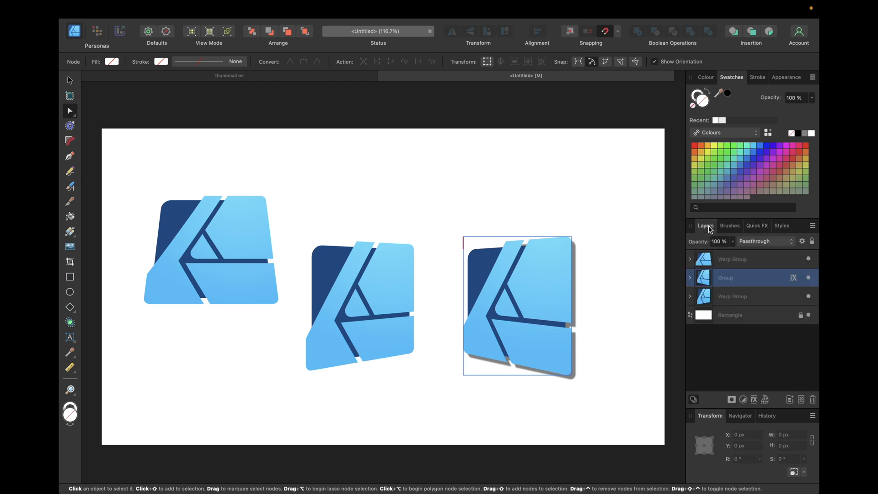
{"action": "mouse_move", "coordinate": [724, 282]}
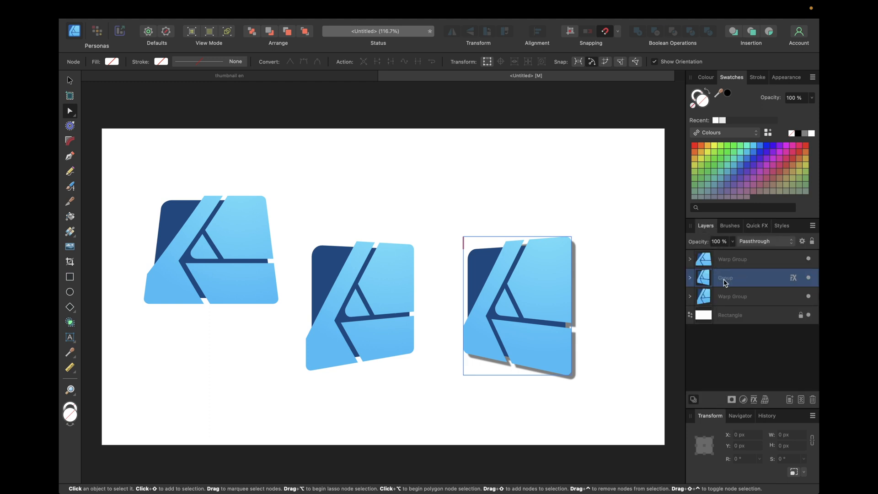
{"action": "left_click", "coordinate": [732, 297]}
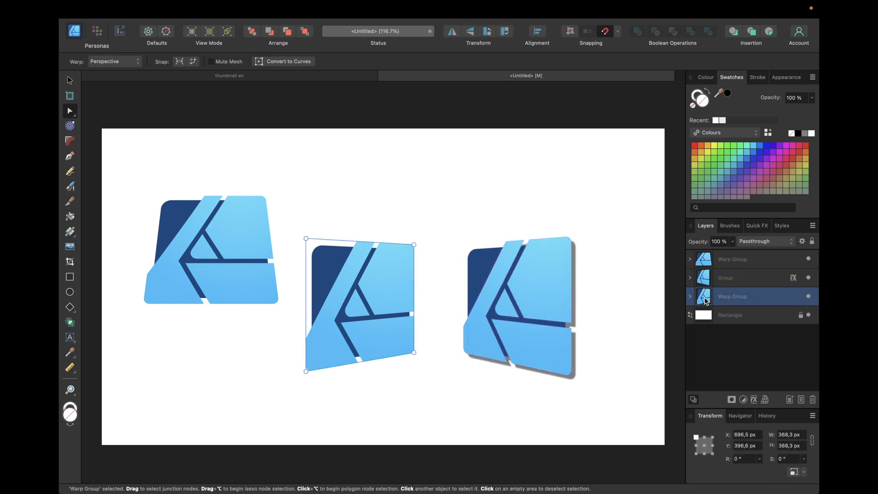